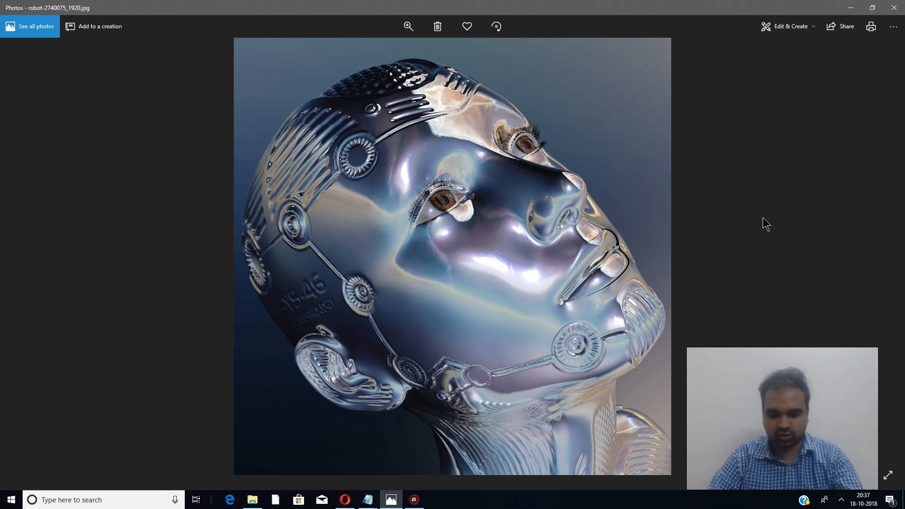
# Scroll the binaural beats article down to its list of four frequency patterns
pyautogui.click(367, 499)
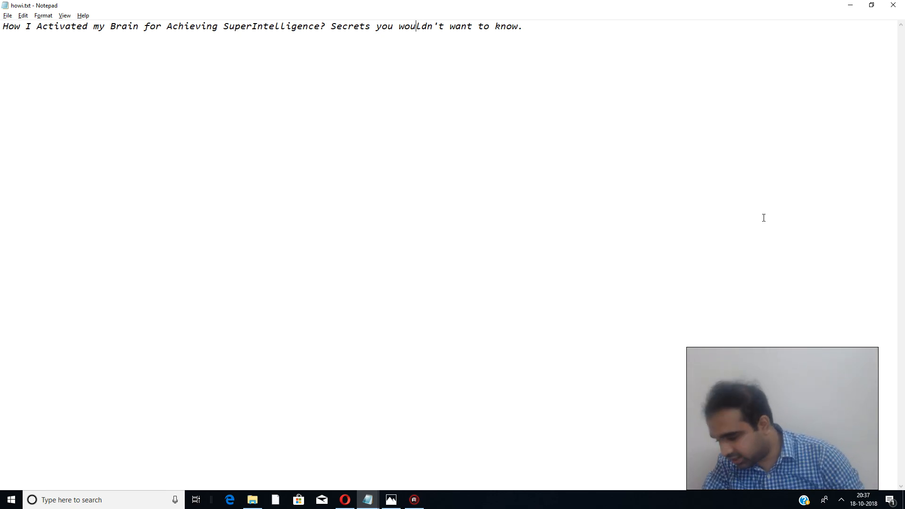
pyautogui.click(390, 499)
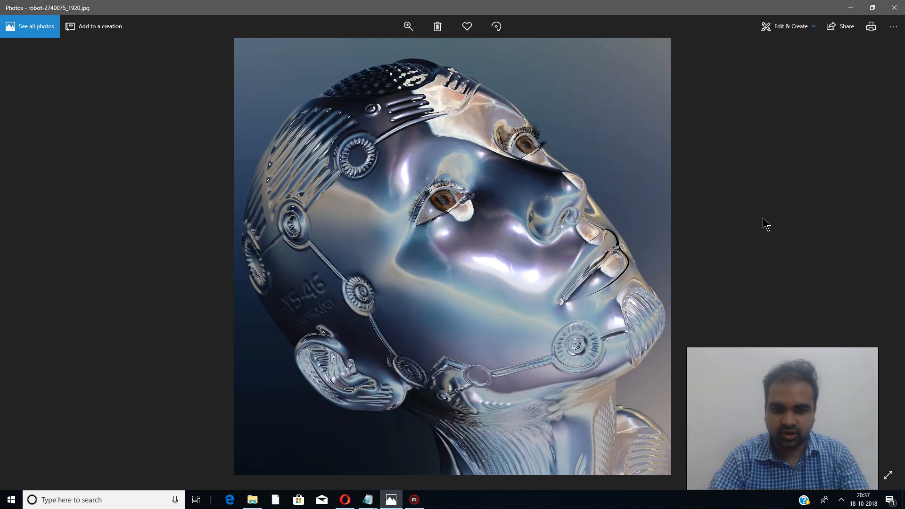
pyautogui.moveTo(733, 263)
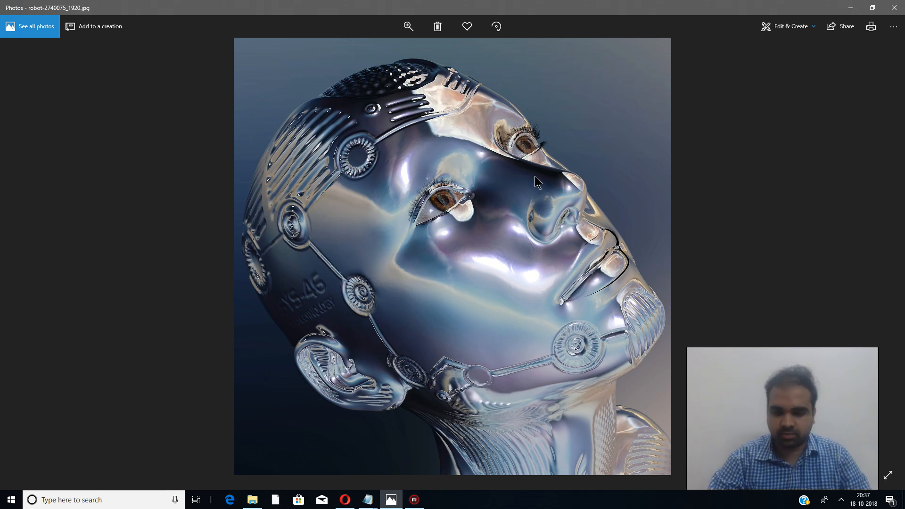
pyautogui.moveTo(415, 413)
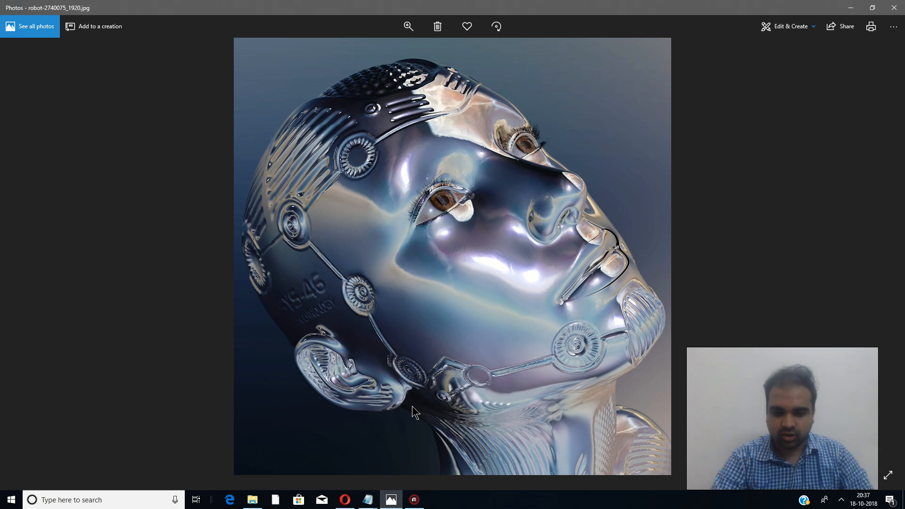
pyautogui.moveTo(368, 376)
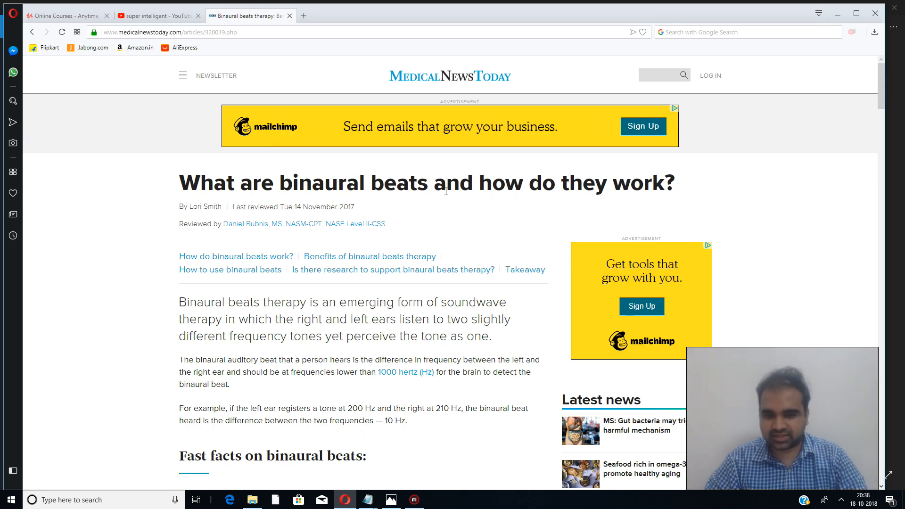
pyautogui.scroll(-3)
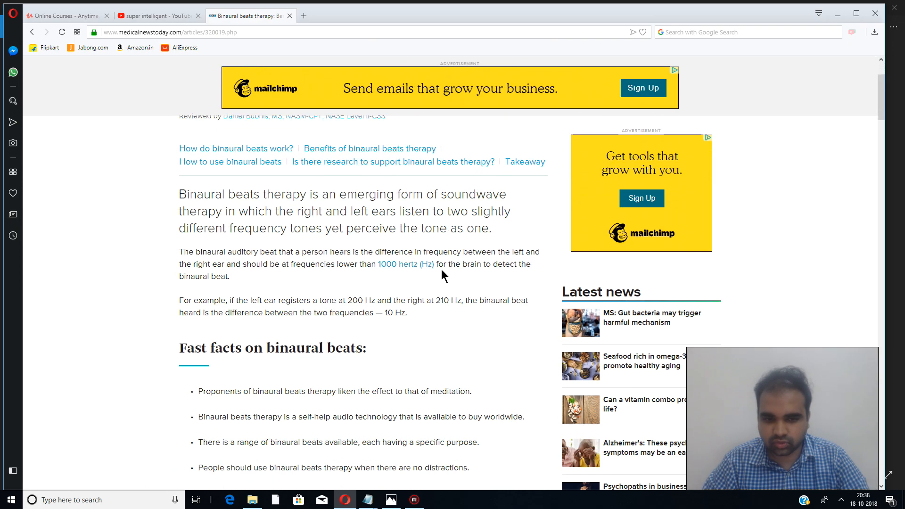
pyautogui.scroll(-3)
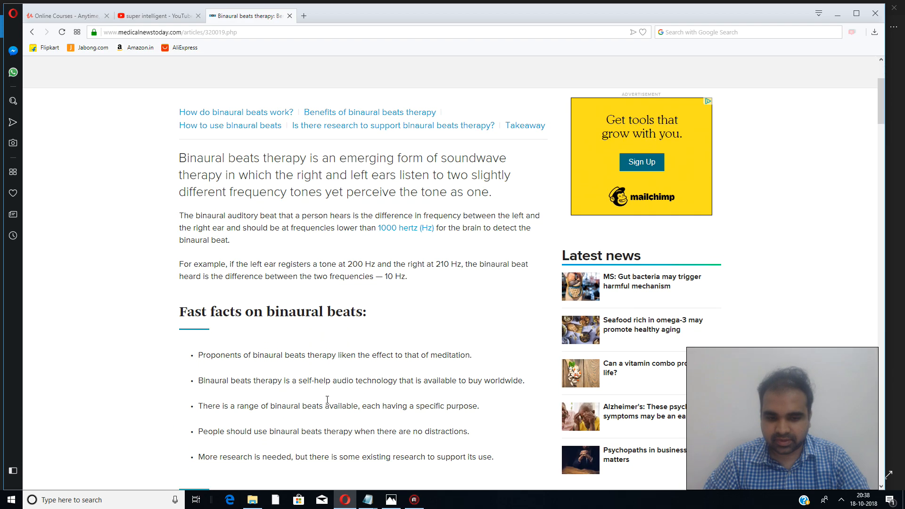
pyautogui.scroll(-3)
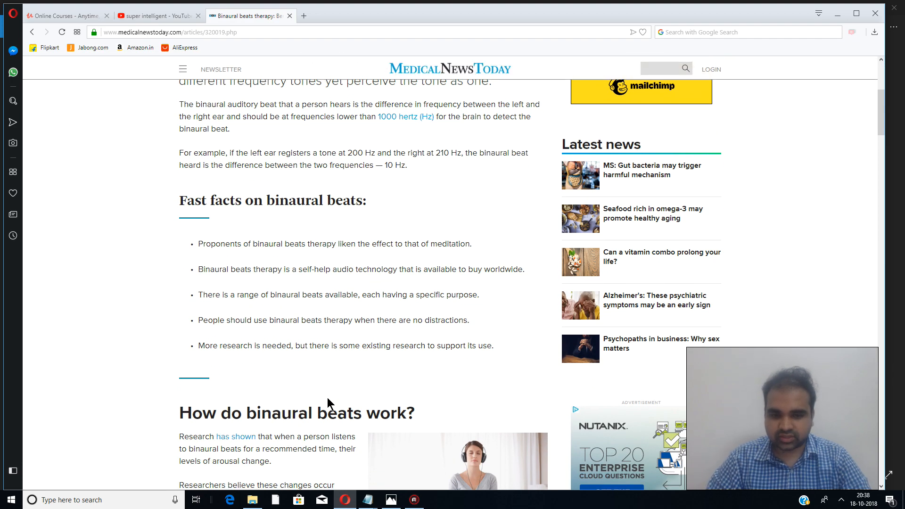
pyautogui.scroll(-3)
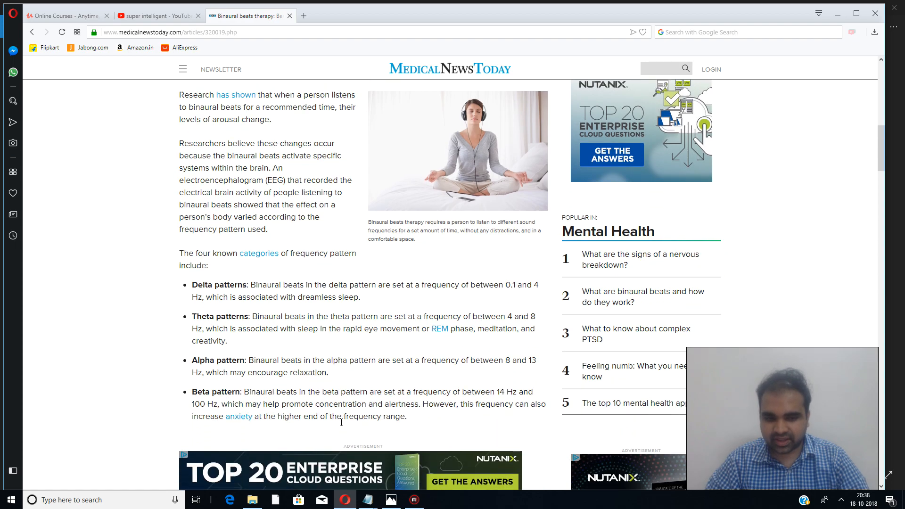
pyautogui.scroll(-3)
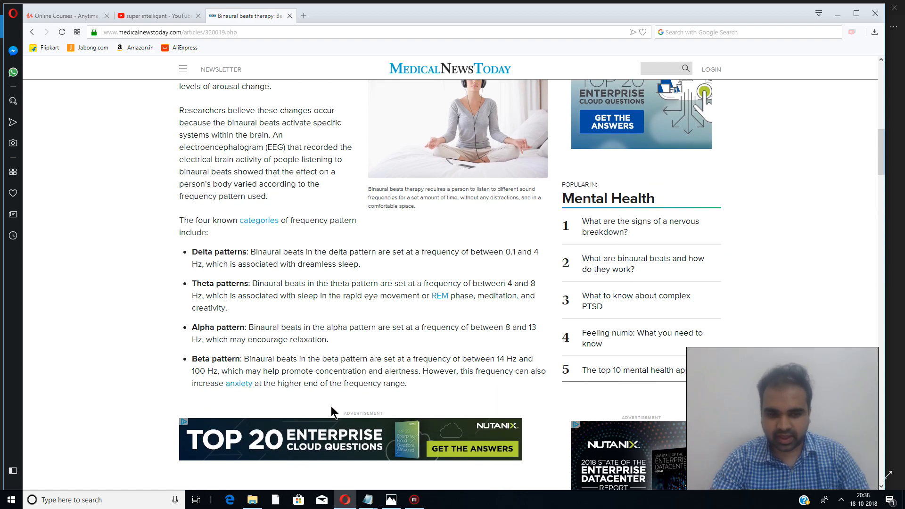
# Highlight passages in the delta, theta, alpha and beta pattern items in turn
pyautogui.moveTo(193, 252); pyautogui.dragTo(359, 264)
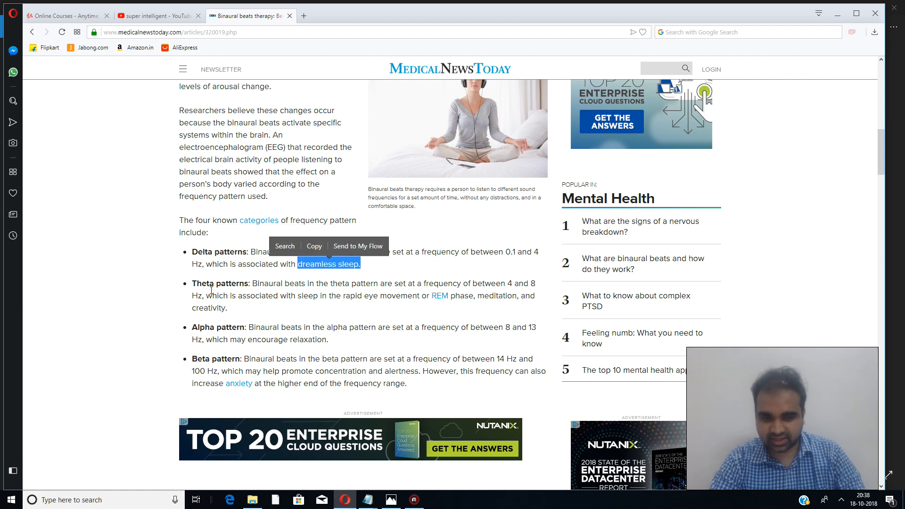
pyautogui.moveTo(191, 283); pyautogui.dragTo(226, 307)
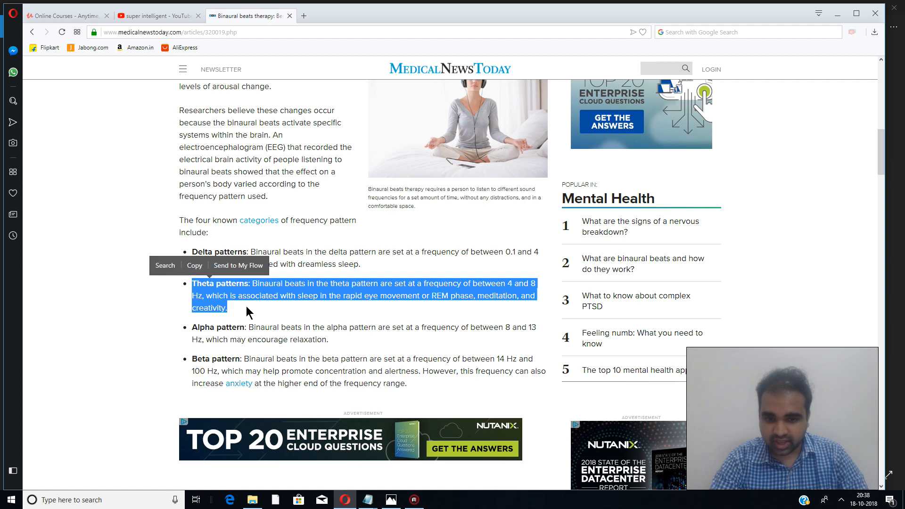
pyautogui.click(291, 316)
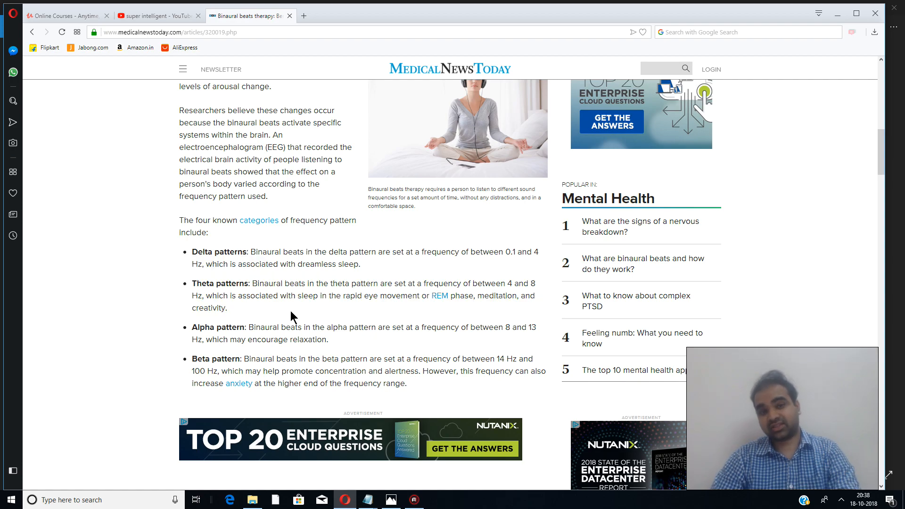
pyautogui.moveTo(191, 327); pyautogui.dragTo(243, 339)
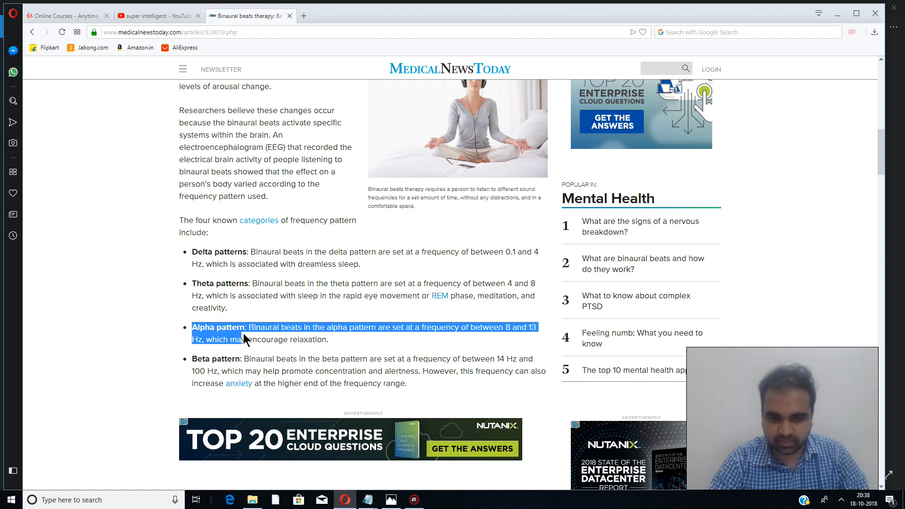
pyautogui.click(274, 369)
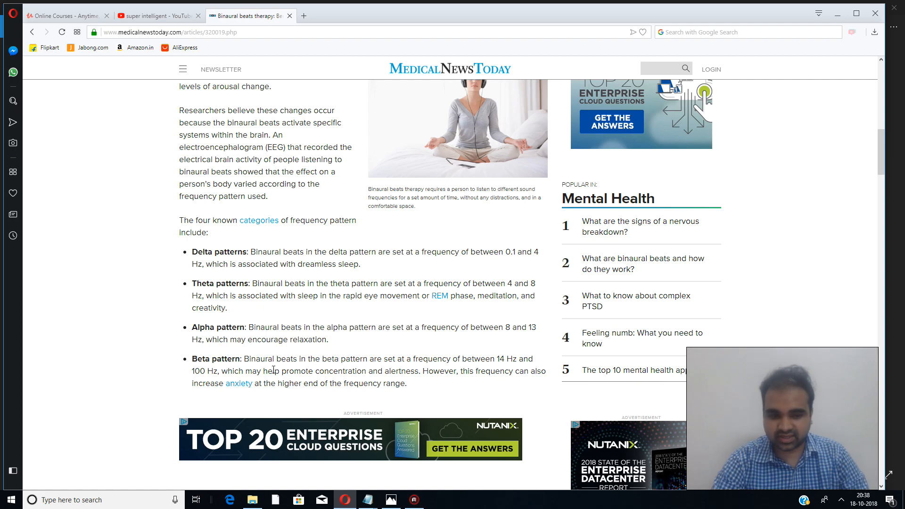
pyautogui.doubleClick(210, 358)
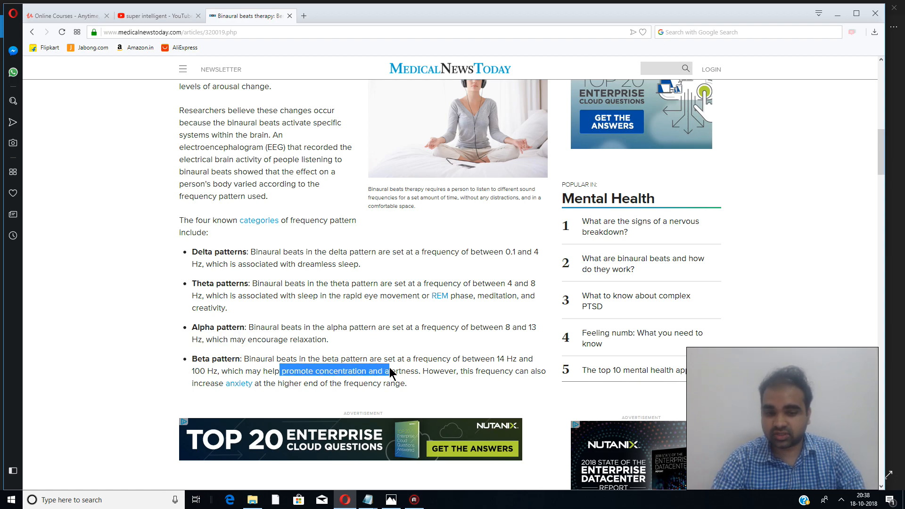
pyautogui.click(444, 385)
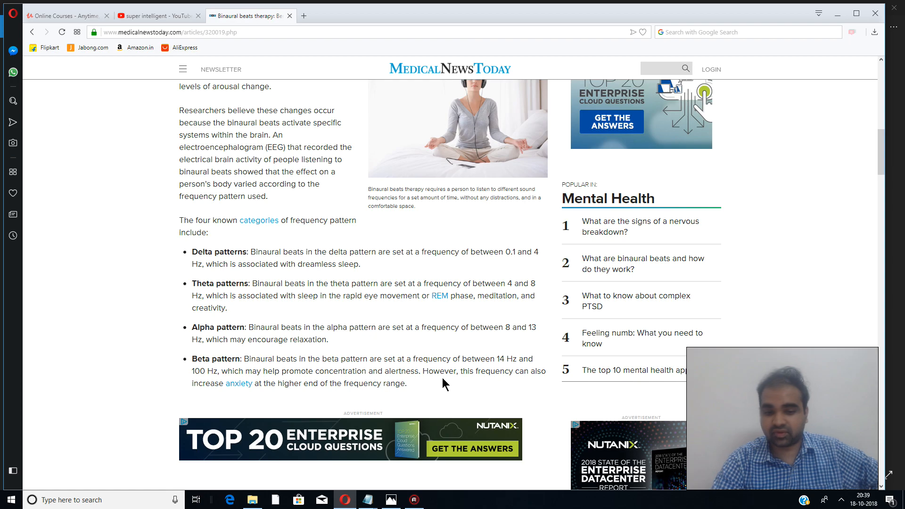
pyautogui.scroll(-3)
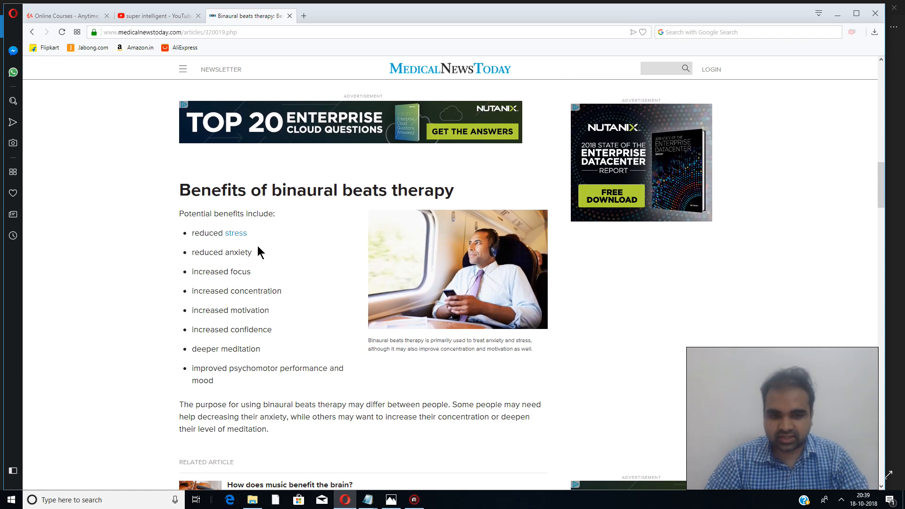
pyautogui.moveTo(238, 271)
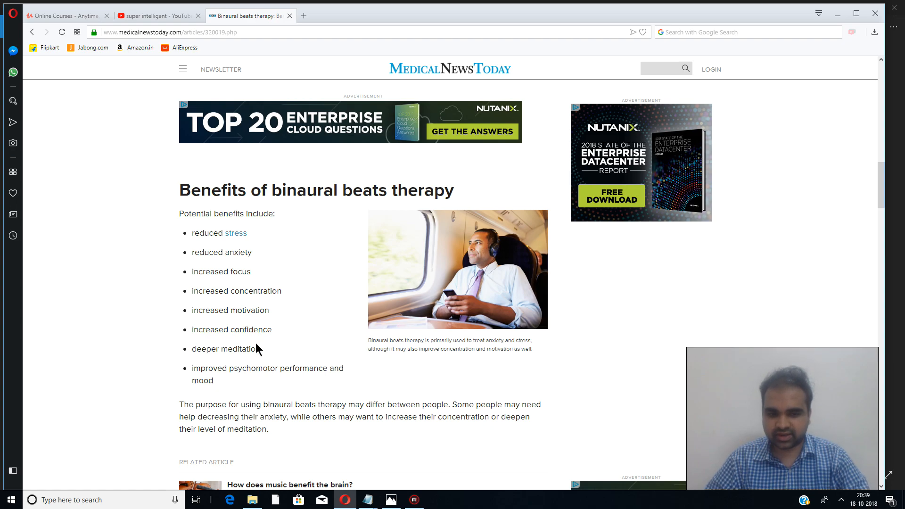
# Read to the article's takeaway, select 'soundwave therapy', and return to the YouTube results
pyautogui.scroll(-3)
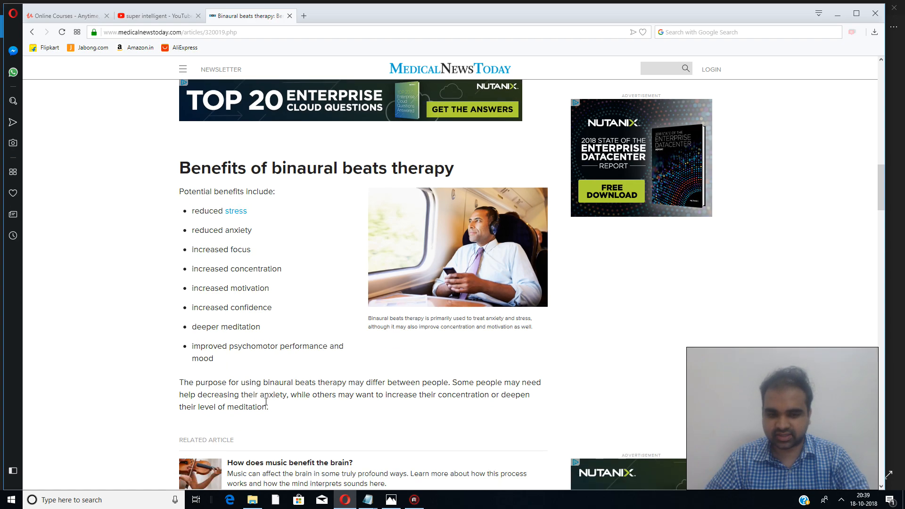
pyautogui.scroll(-3)
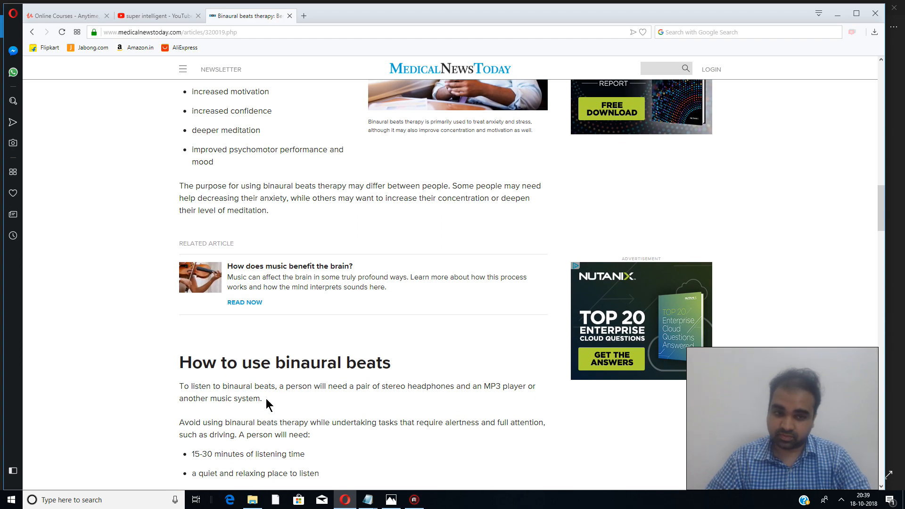
pyautogui.scroll(-3)
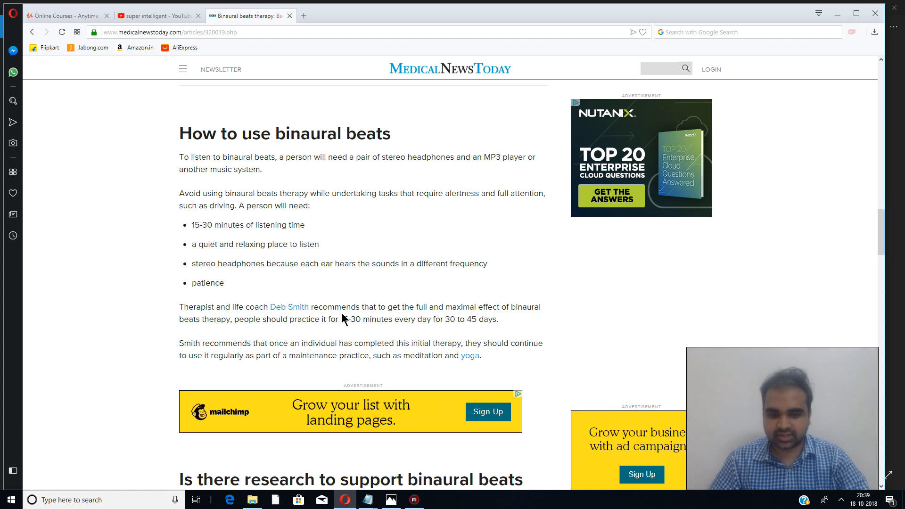
pyautogui.scroll(-3)
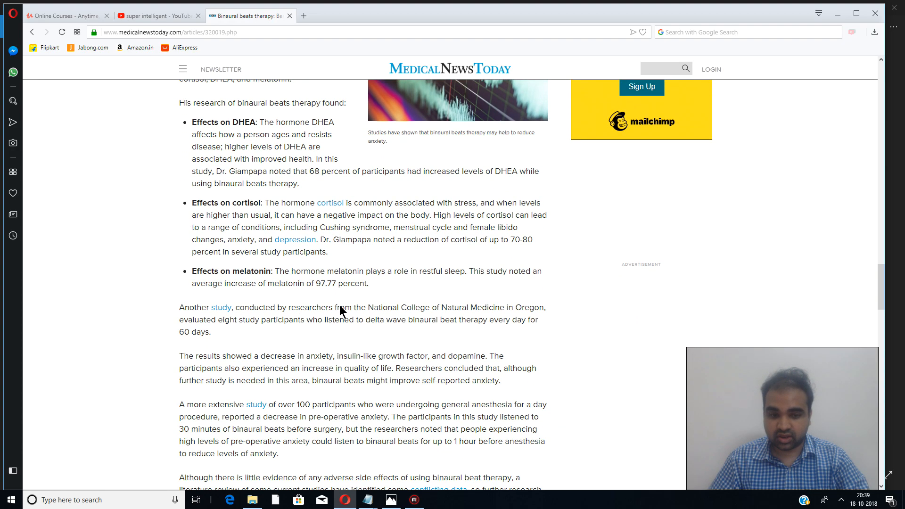
pyautogui.scroll(-3)
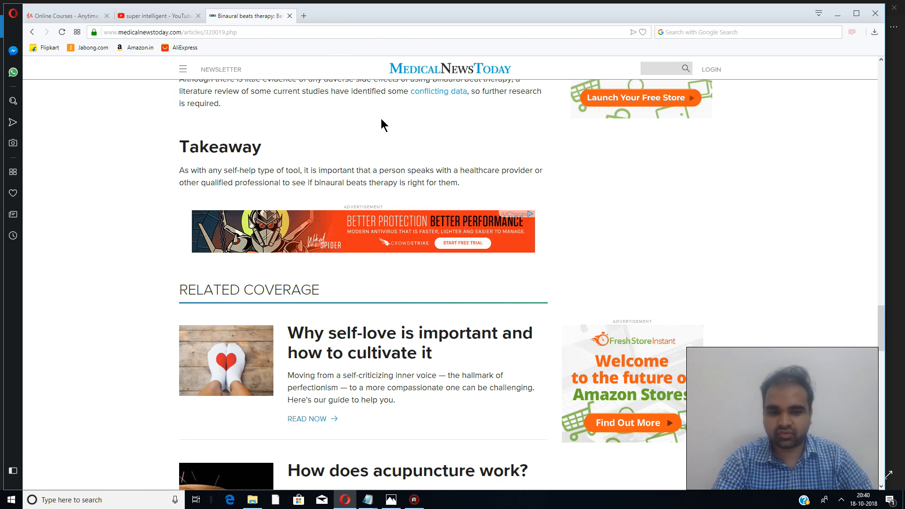
pyautogui.scroll(3)
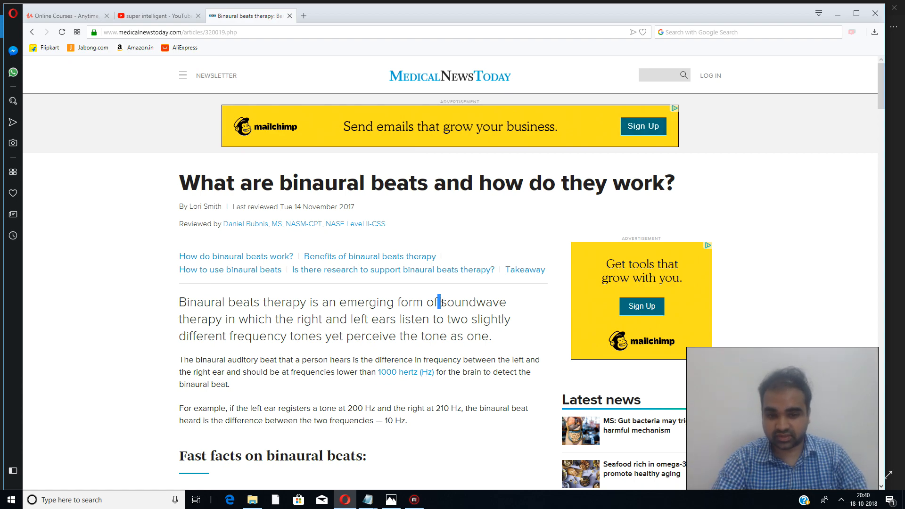
pyautogui.moveTo(439, 301); pyautogui.dragTo(227, 318)
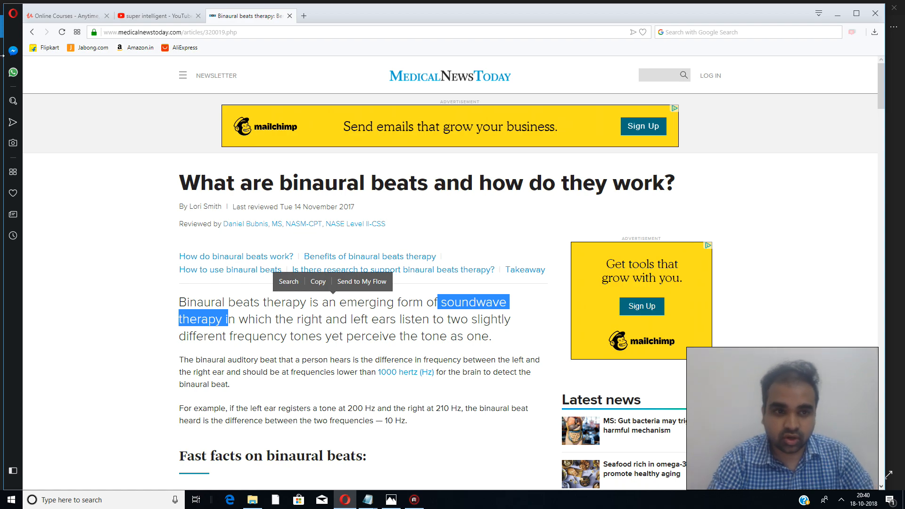
pyautogui.click(155, 16)
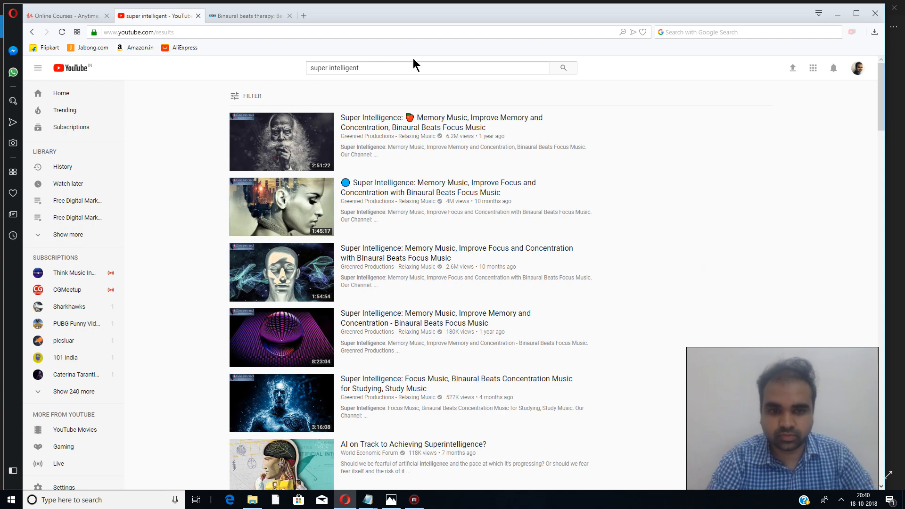
# Edit the query to 'super intelligence' and browse down the results
pyautogui.click(427, 68)
pyautogui.write('ce')
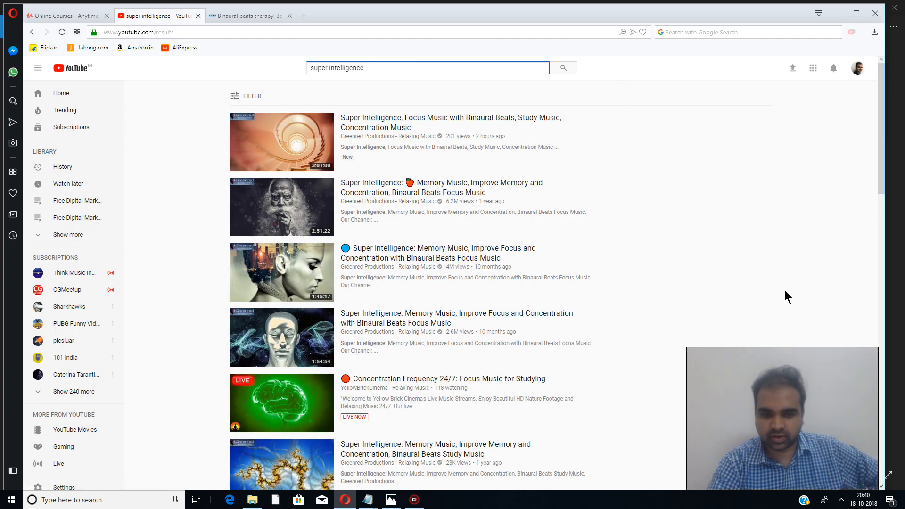
pyautogui.scroll(-3)
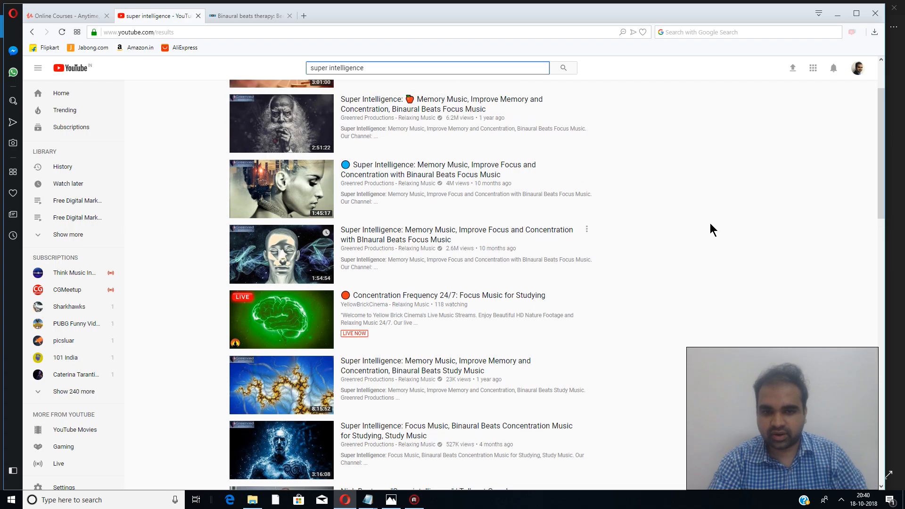
pyautogui.scroll(-3)
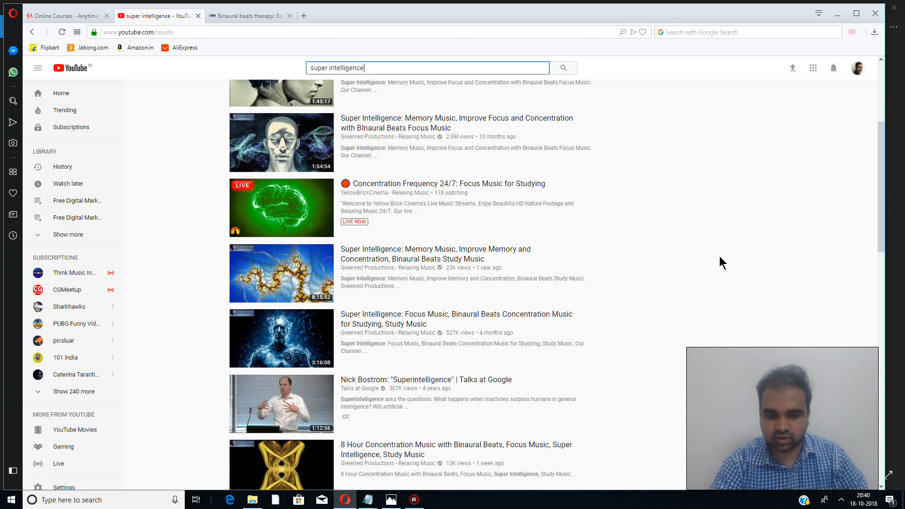
pyautogui.scroll(-3)
pyautogui.write(' einstein')
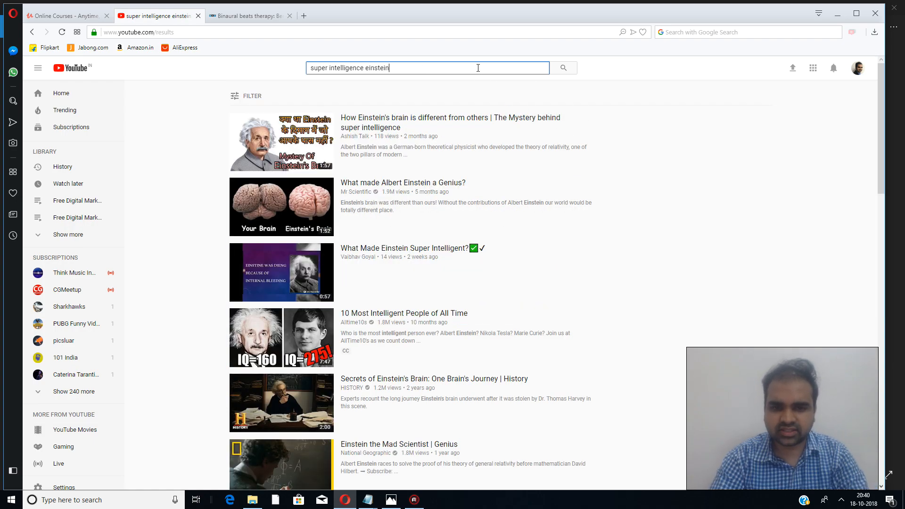
# Replace the query with 'genius binaural beats'
pyautogui.click(427, 68)
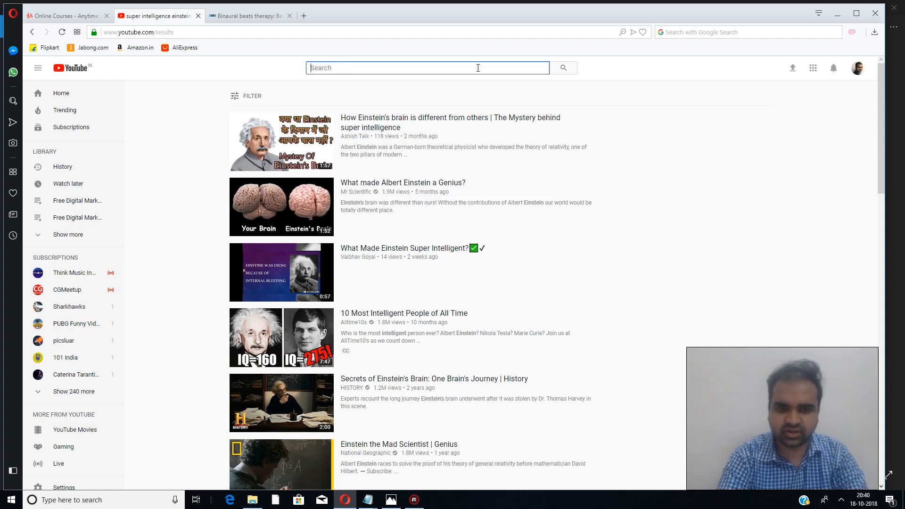
pyautogui.write('genius binaural beats')
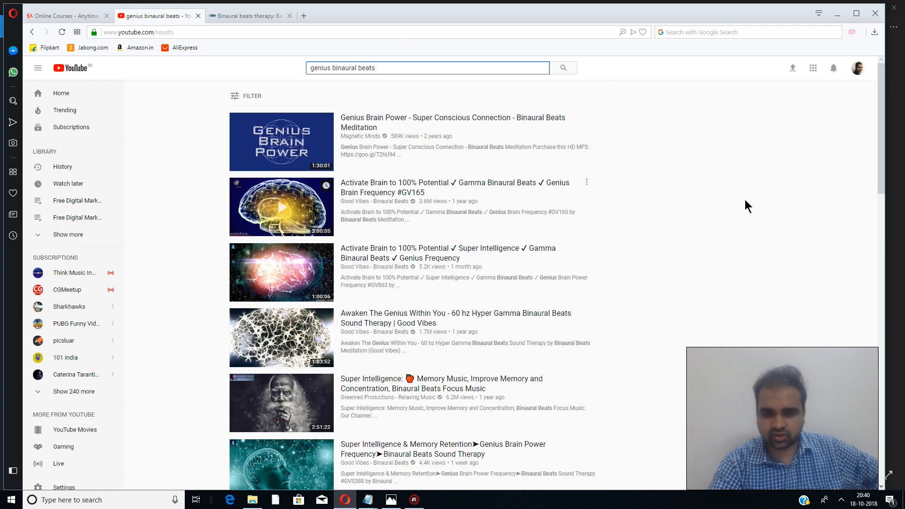
pyautogui.moveTo(492, 187)
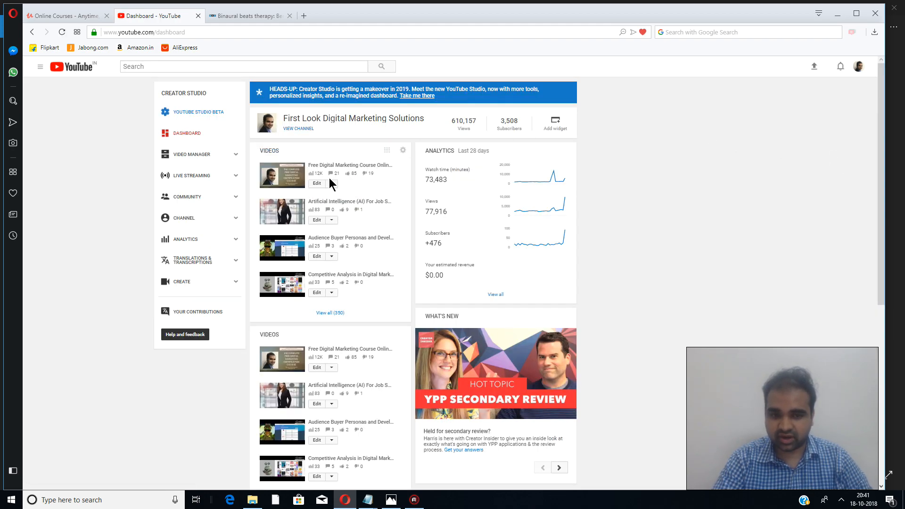
pyautogui.moveTo(349, 165)
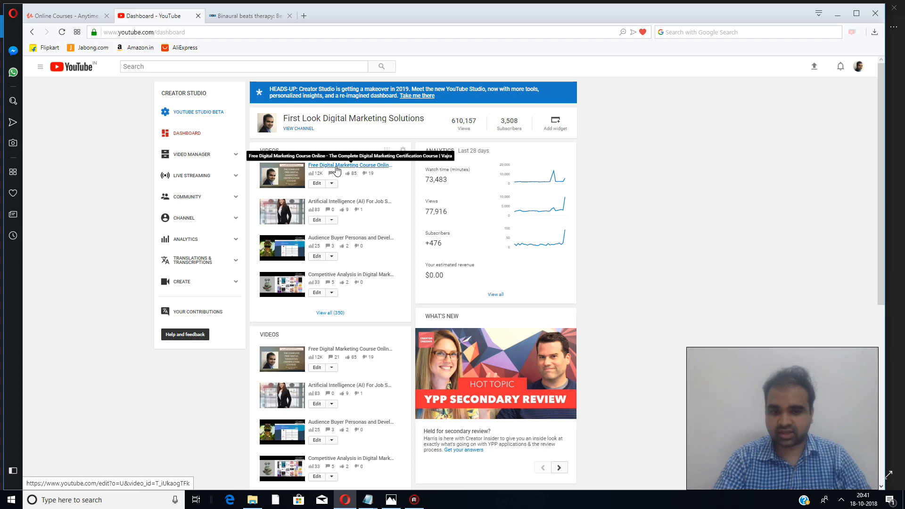
pyautogui.moveTo(654, 210)
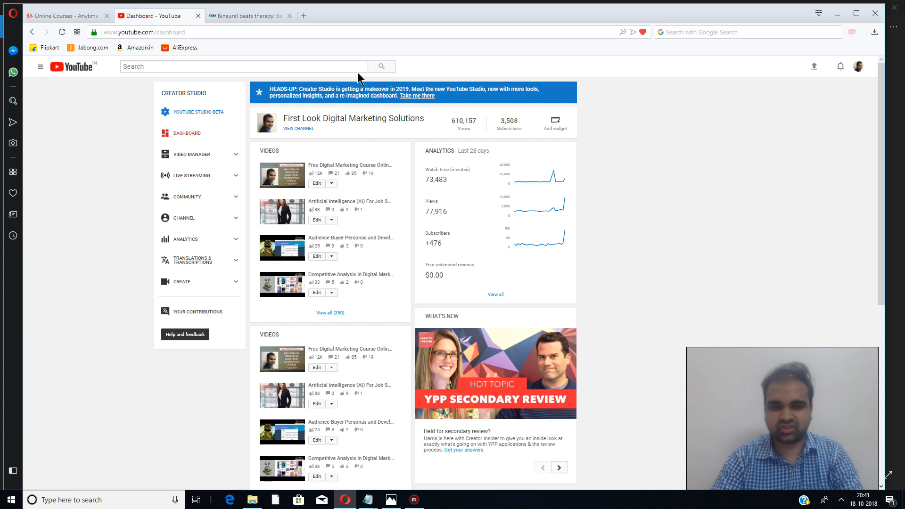
# Begin a YouTube search by entering 'vajra f' from the channel dashboard
pyautogui.write('vajra f')
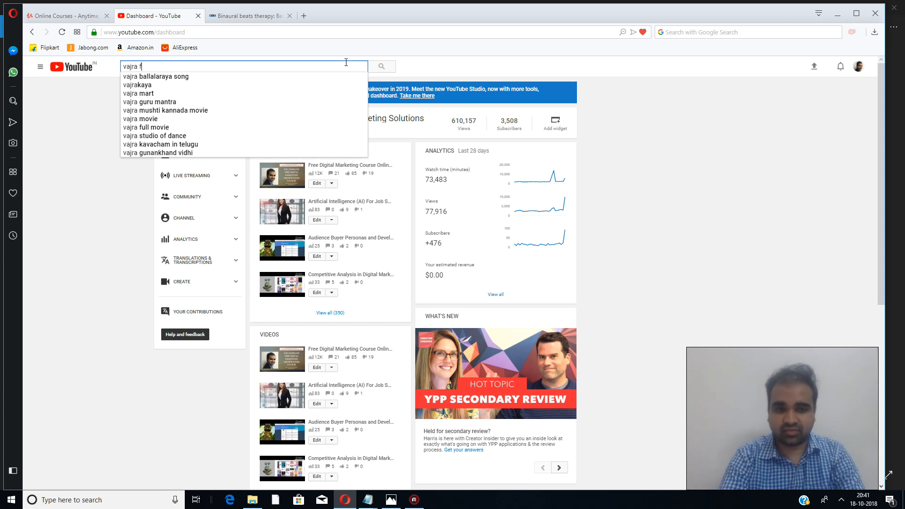